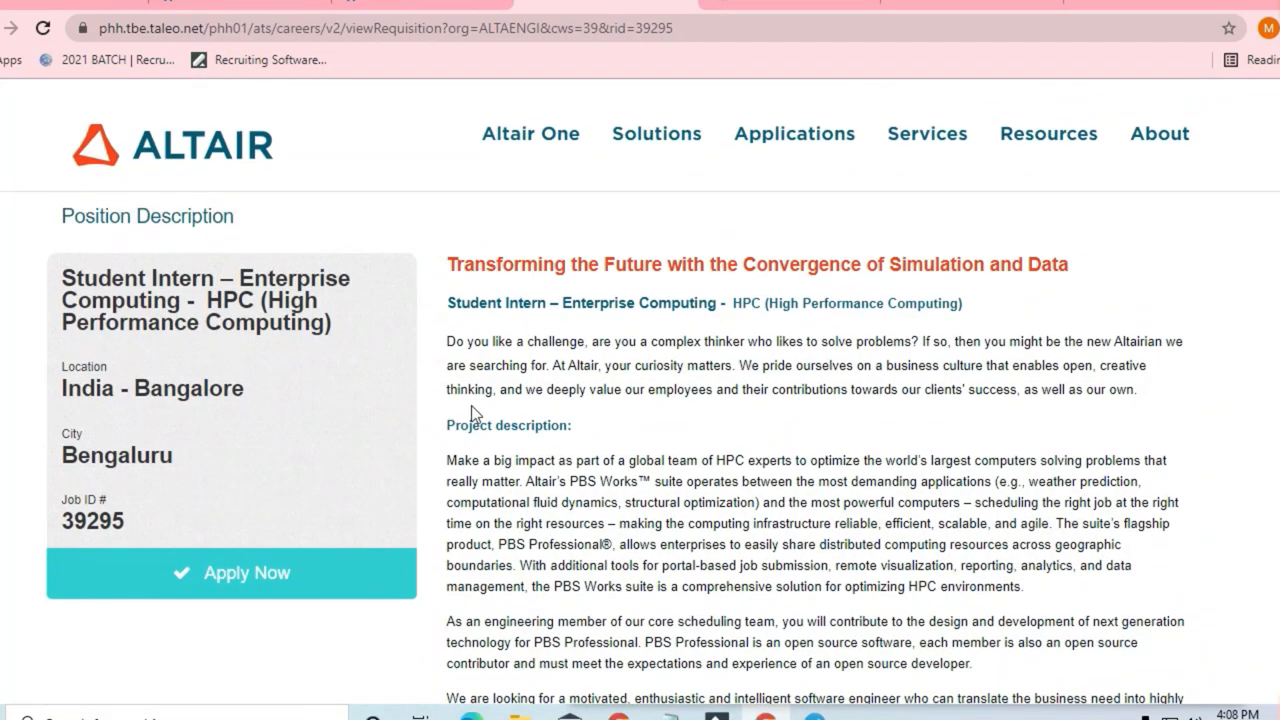
Step: Scroll the HPC intern posting down from the project description to the Responsibilities section
{"action": "scroll", "scroll_direction": "down", "scroll_amount": 3}
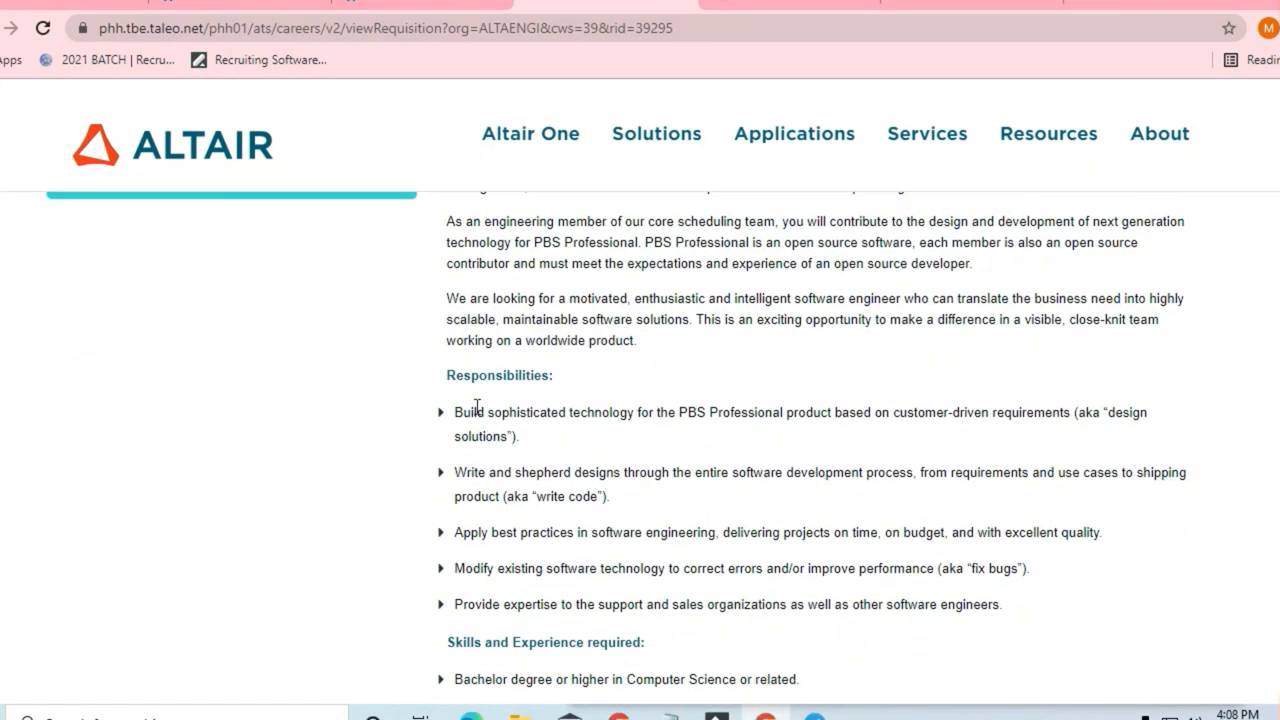
{"action": "scroll", "scroll_direction": "down", "scroll_amount": 3}
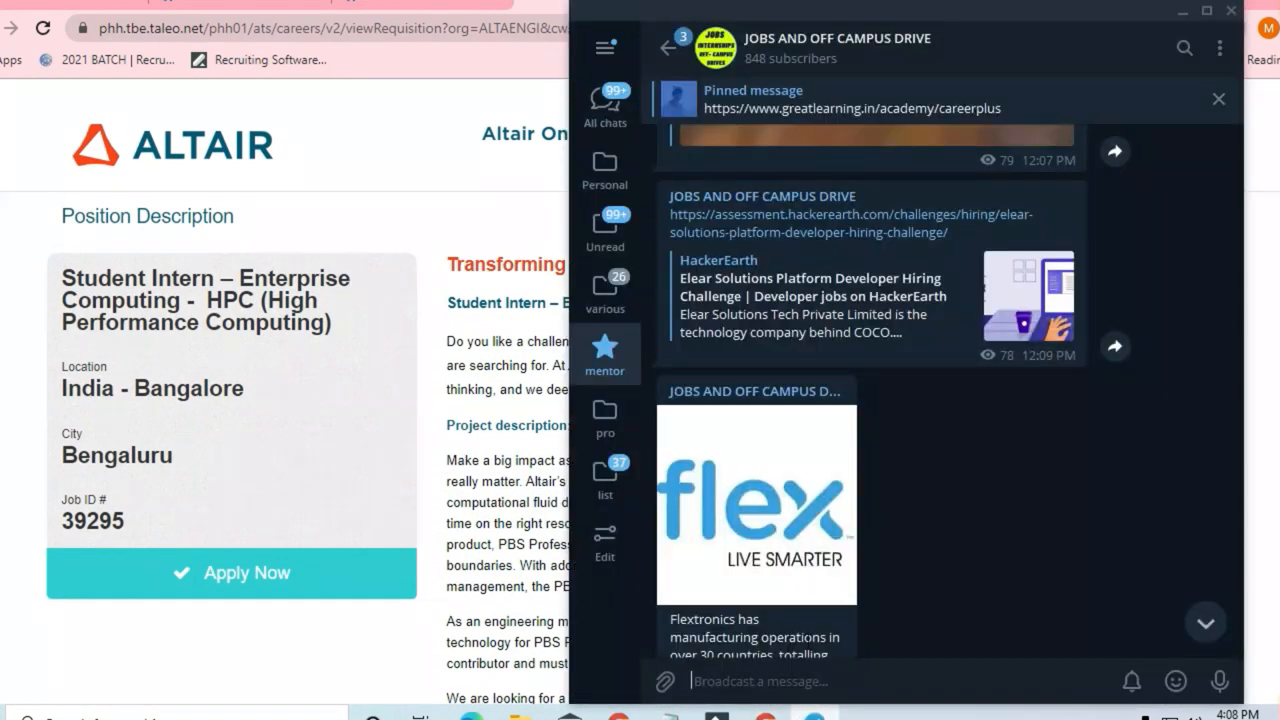
Step: Scroll through the channel's job posts from SS&C, S&P Global and WNS
{"action": "scroll", "scroll_direction": "down", "scroll_amount": 3}
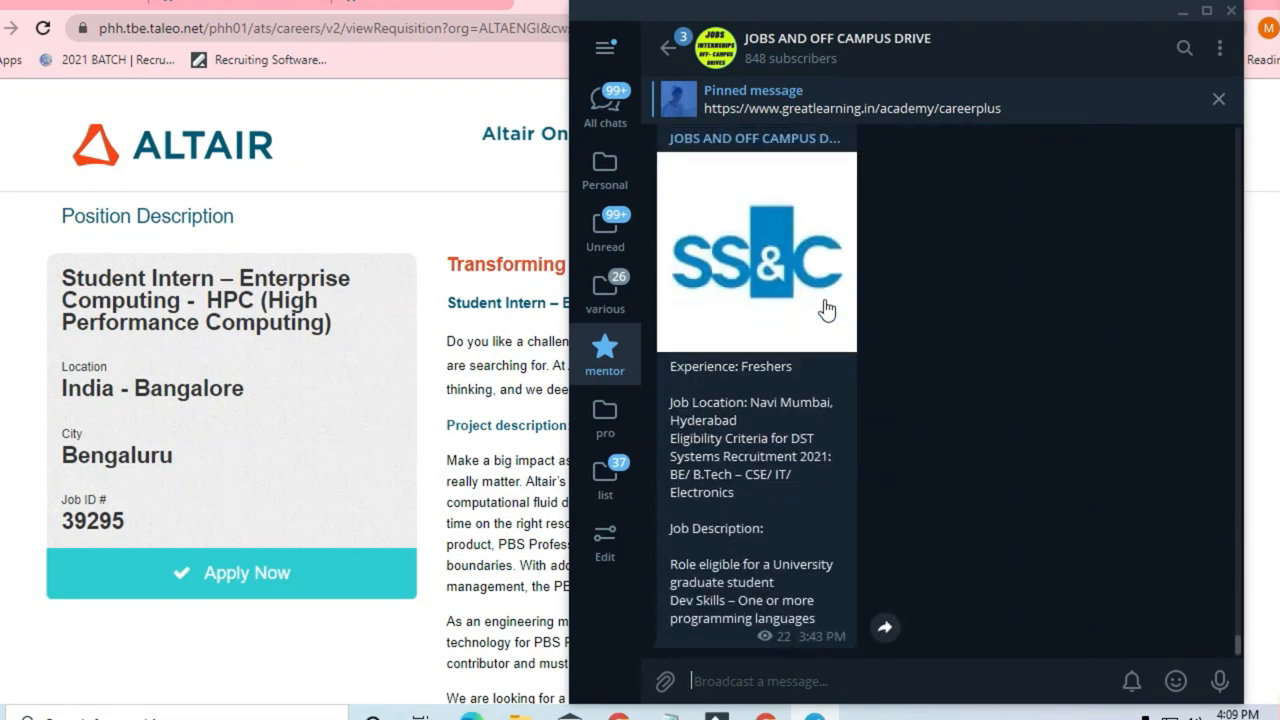
{"action": "mouse_move", "coordinate": [866, 402]}
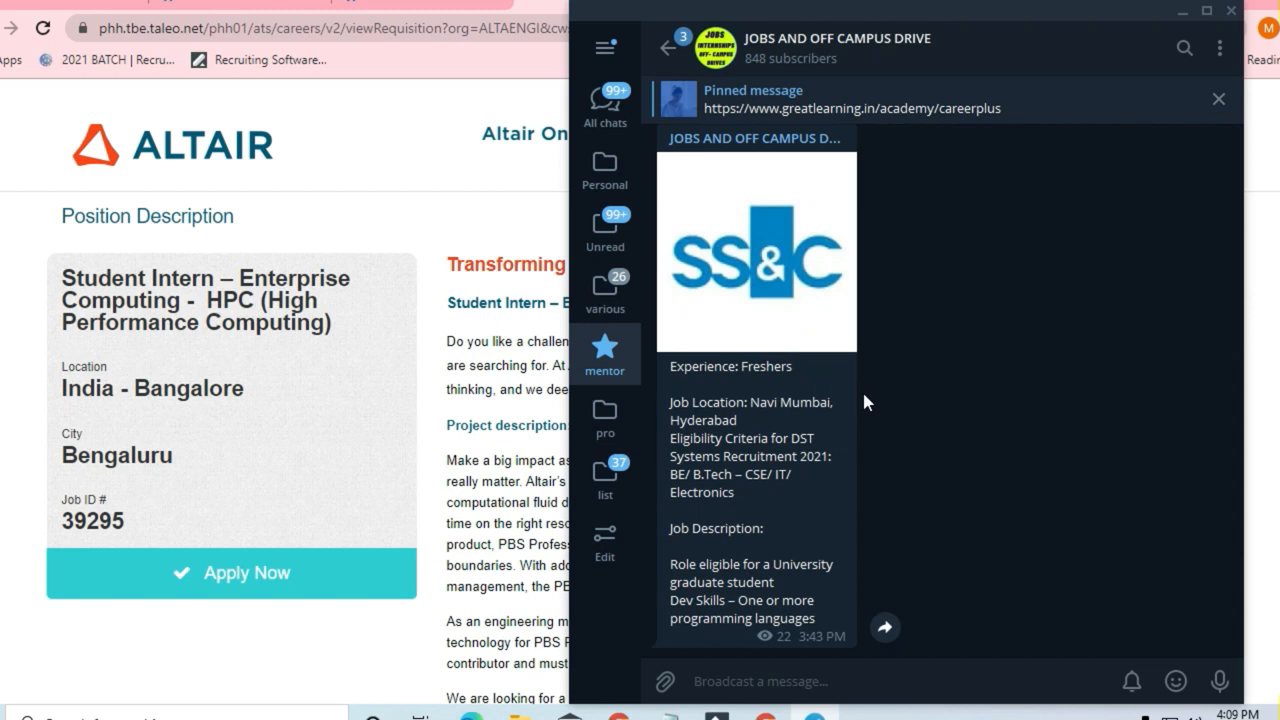
{"action": "scroll", "scroll_direction": "down", "scroll_amount": 3}
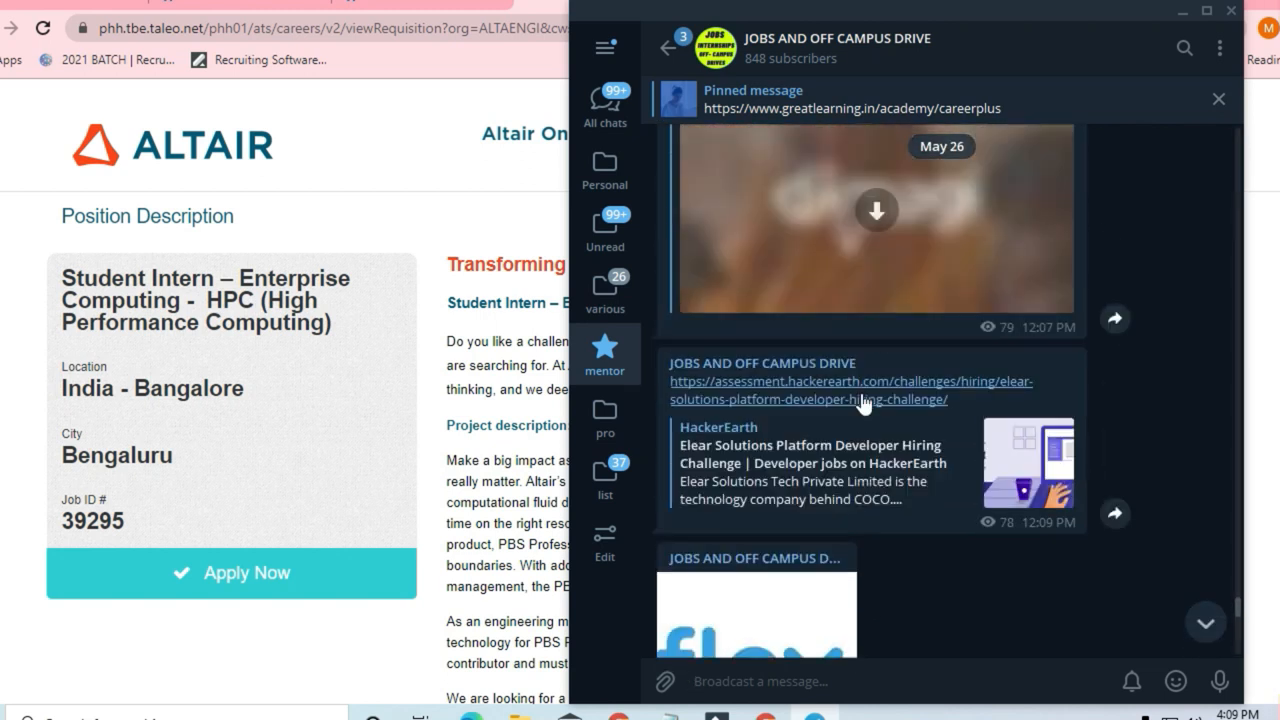
{"action": "scroll", "scroll_direction": "down", "scroll_amount": 3}
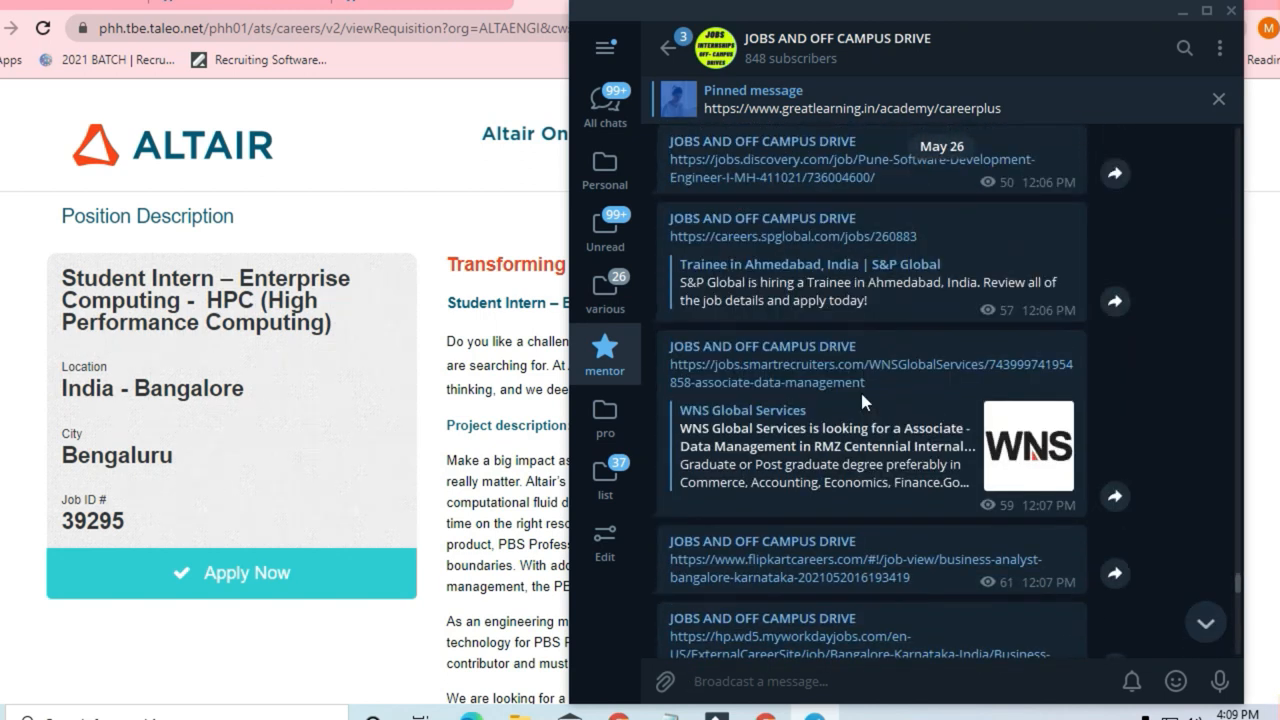
{"action": "scroll", "scroll_direction": "down", "scroll_amount": 3}
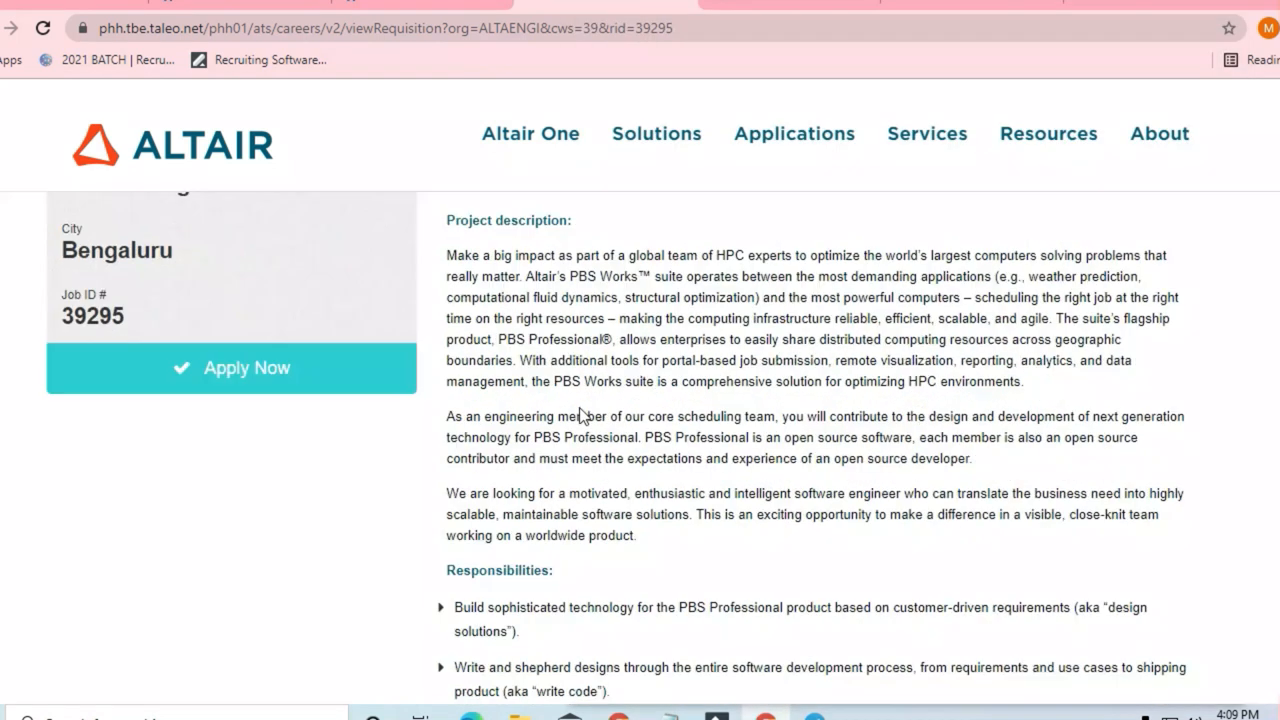
Step: Scroll past Responsibilities to the Skills and Experience and How You Will Be Successful sections, highlighting a passage
{"action": "scroll", "scroll_direction": "down", "scroll_amount": 3}
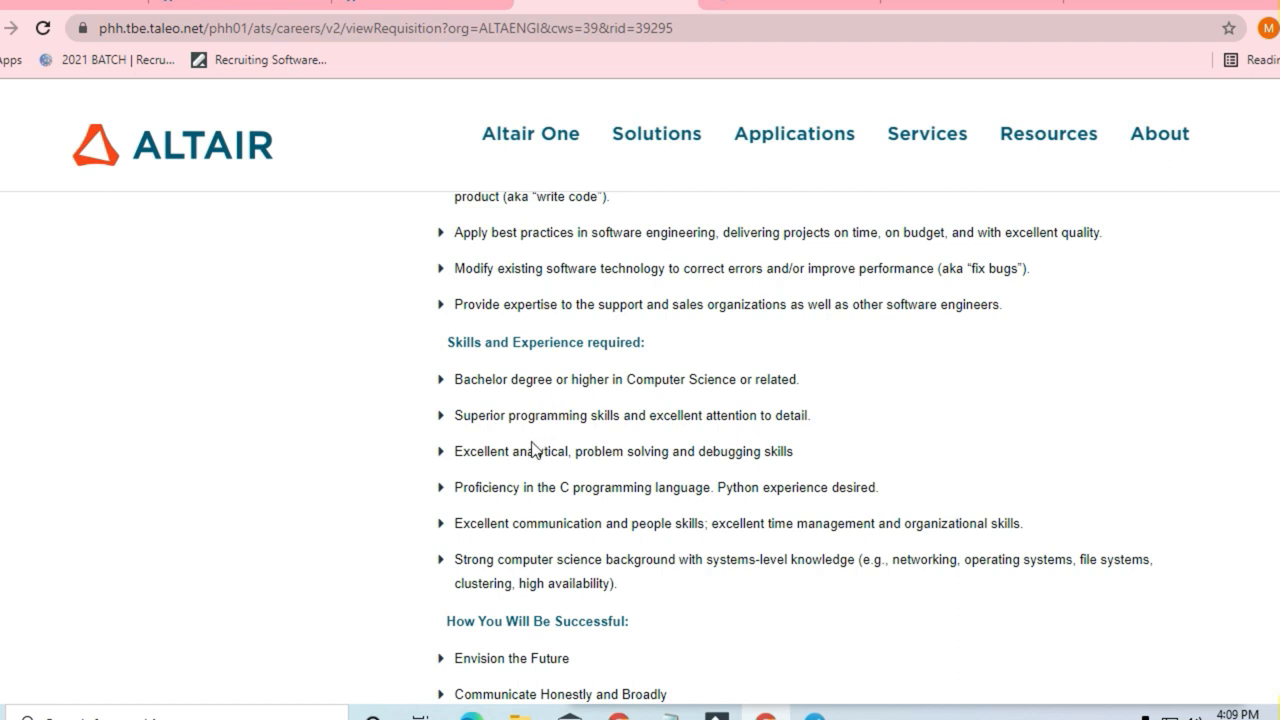
{"action": "mouse_move", "coordinate": [540, 472]}
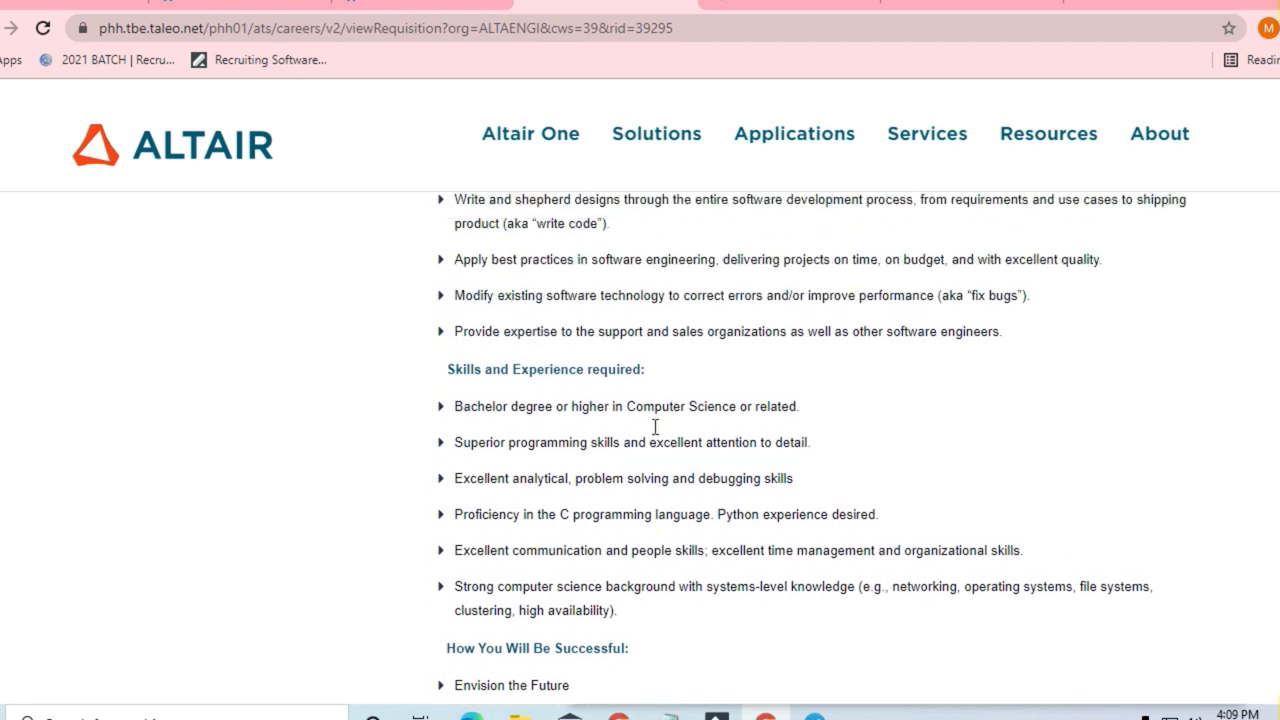
{"action": "scroll", "scroll_direction": "down", "scroll_amount": 3}
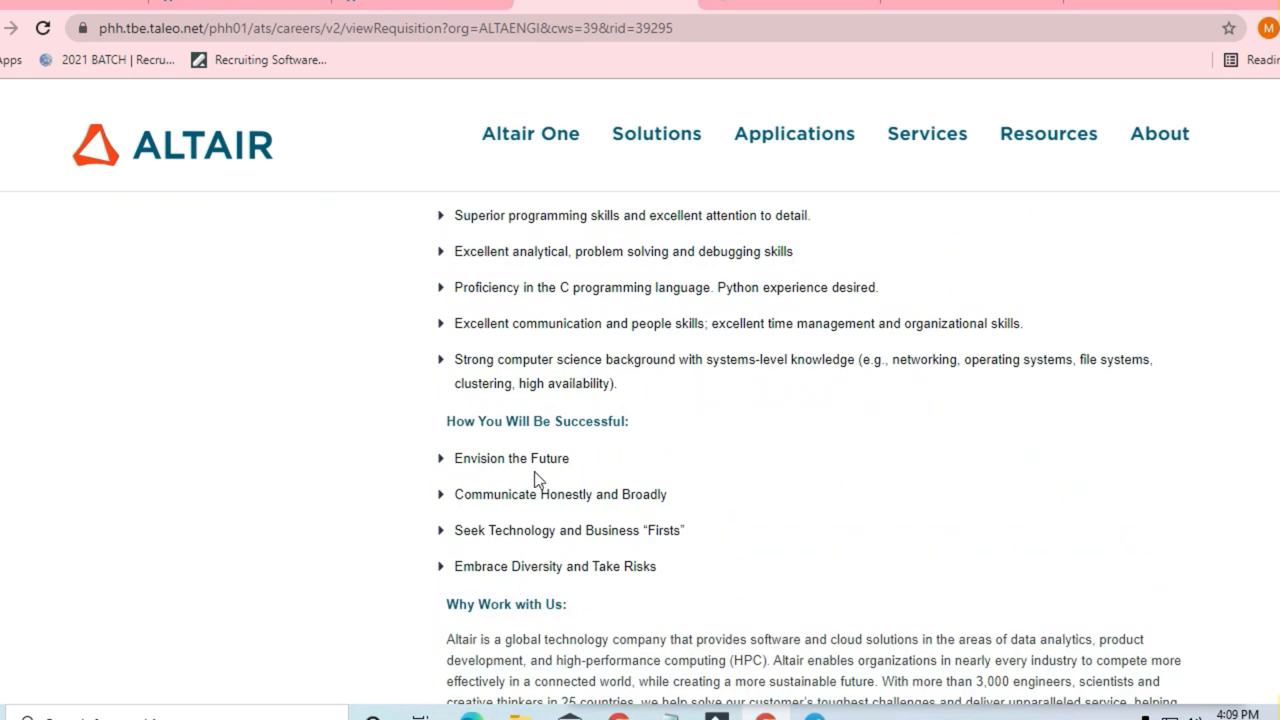
{"action": "mouse_move", "coordinate": [500, 476]}
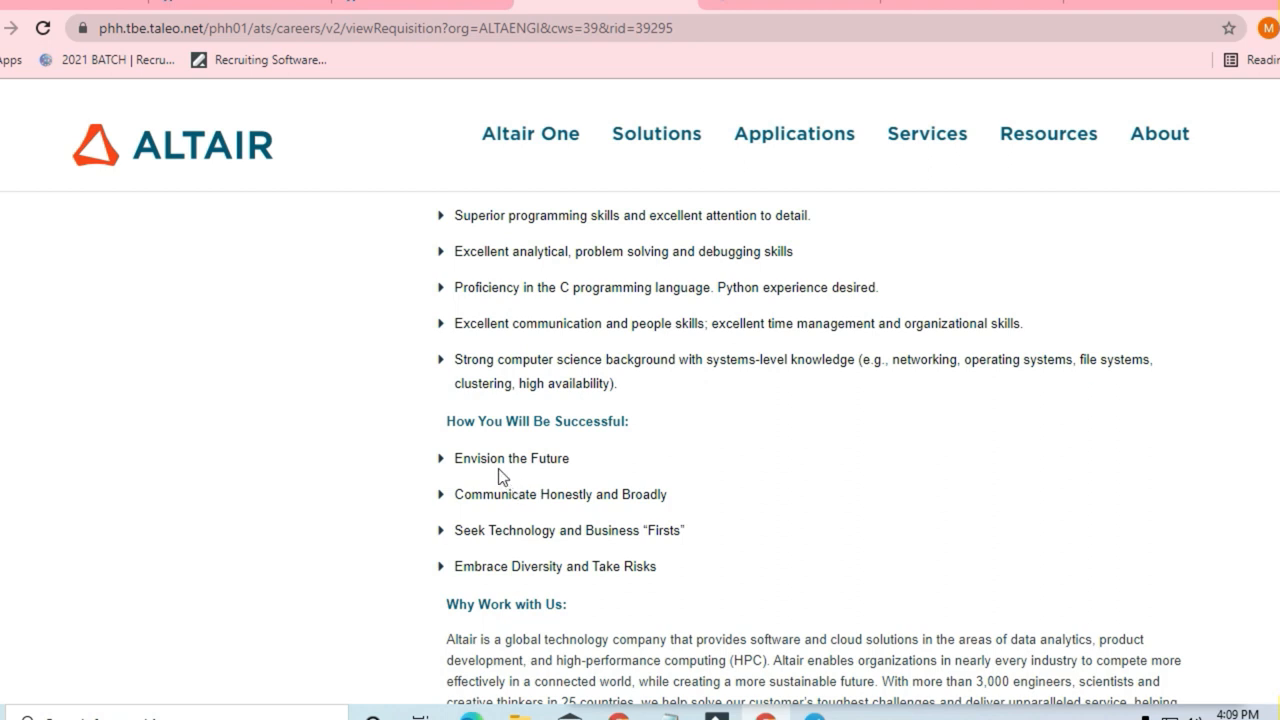
{"action": "mouse_move", "coordinate": [624, 498]}
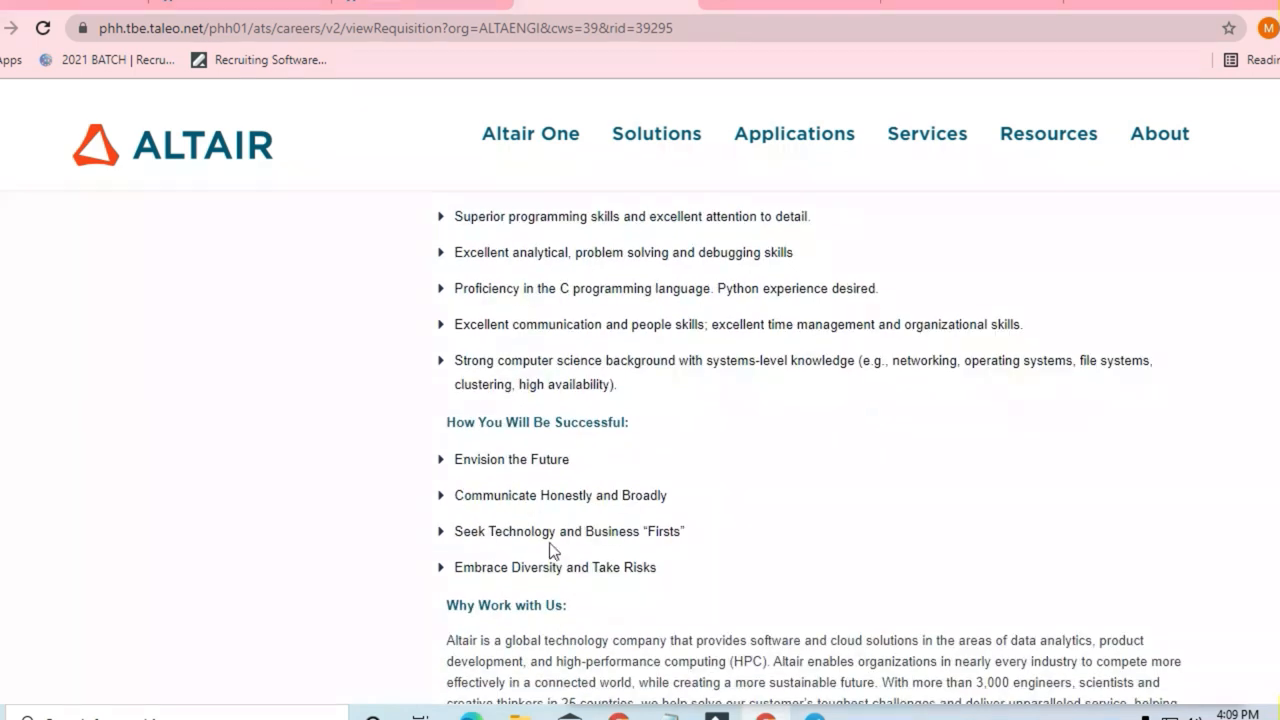
{"action": "left_click_drag", "start_coordinate": [476, 428], "coordinate": [566, 610]}
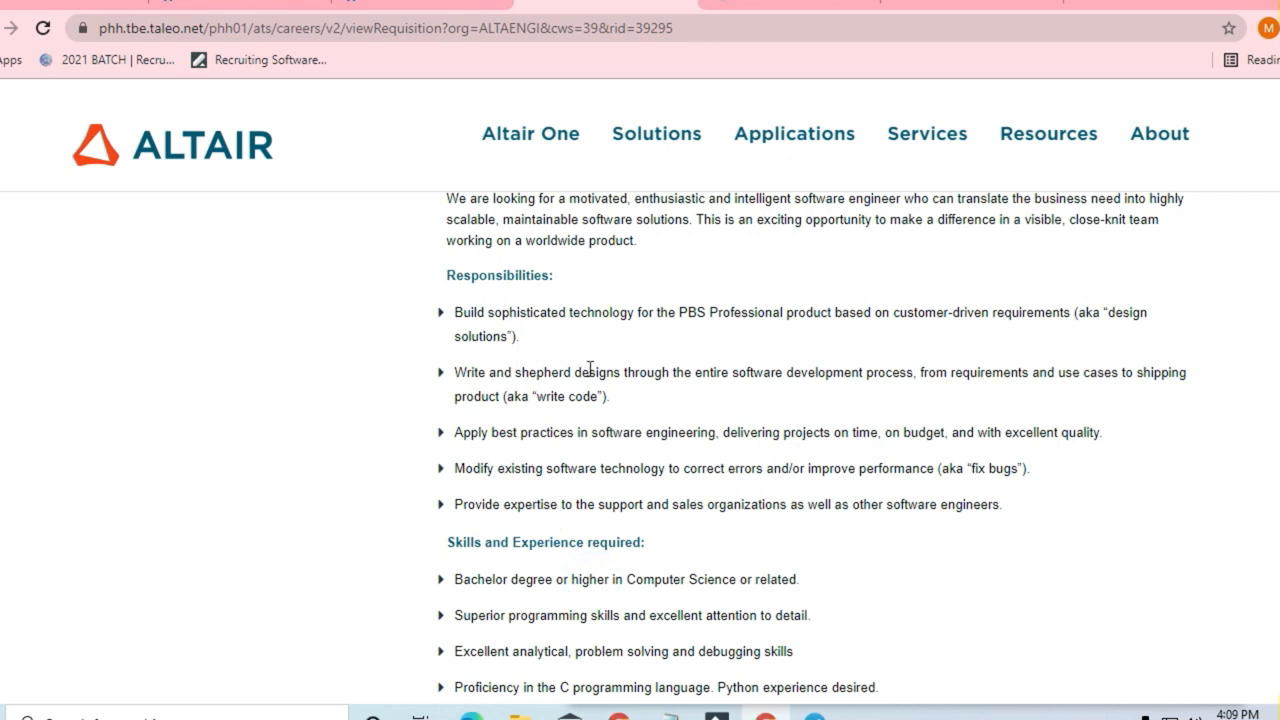
{"action": "mouse_move", "coordinate": [684, 404]}
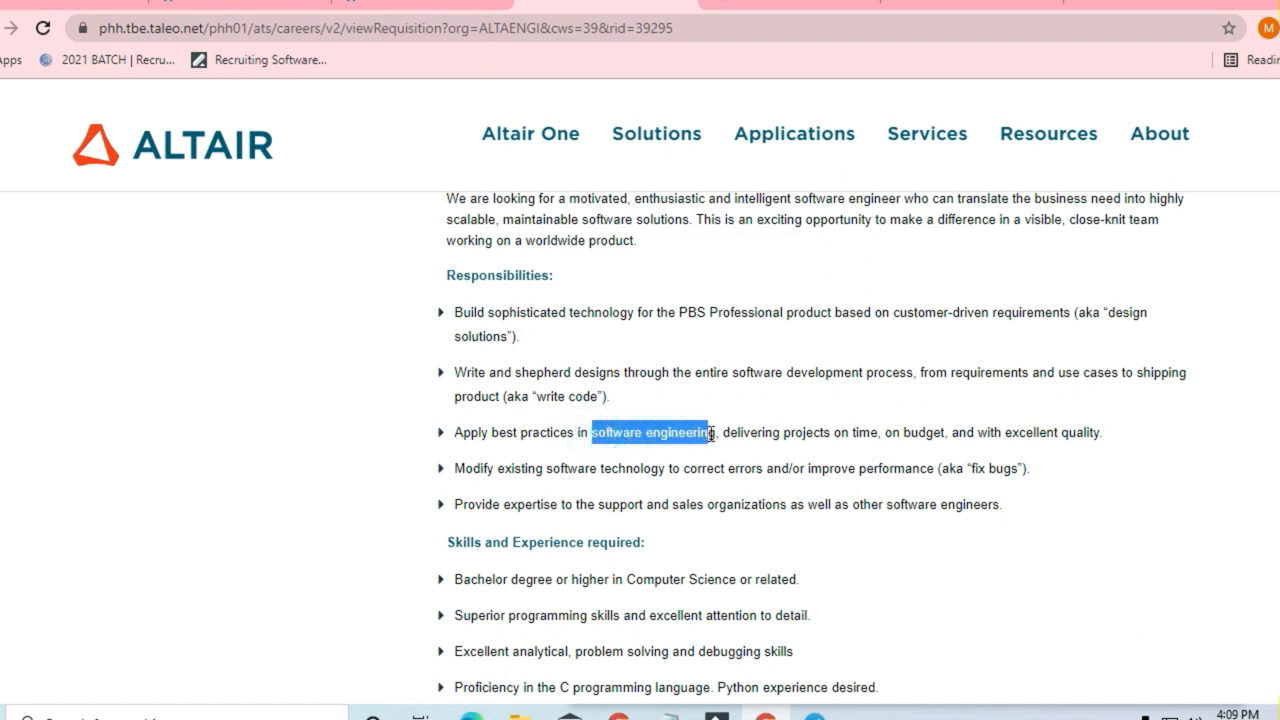
Step: Clear the 'software engineering' highlight in the Responsibilities list after reviewing it
{"action": "left_click", "coordinate": [784, 424]}
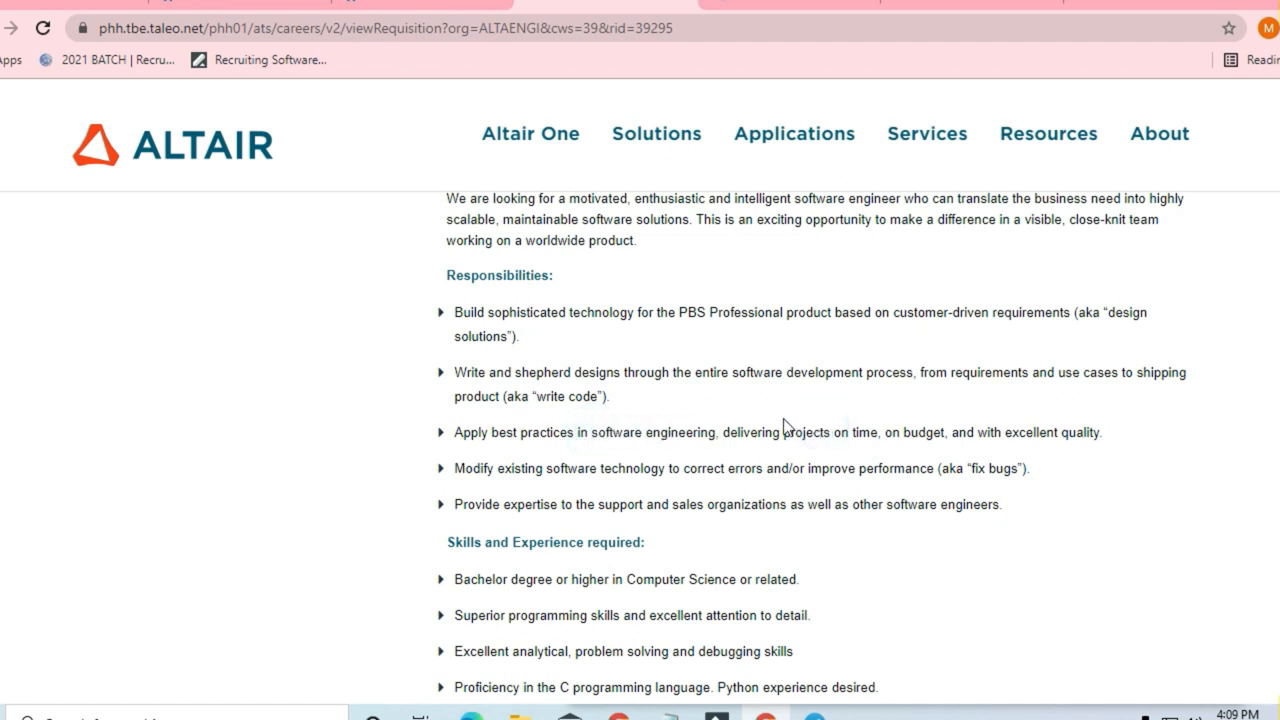
{"action": "mouse_move", "coordinate": [596, 464]}
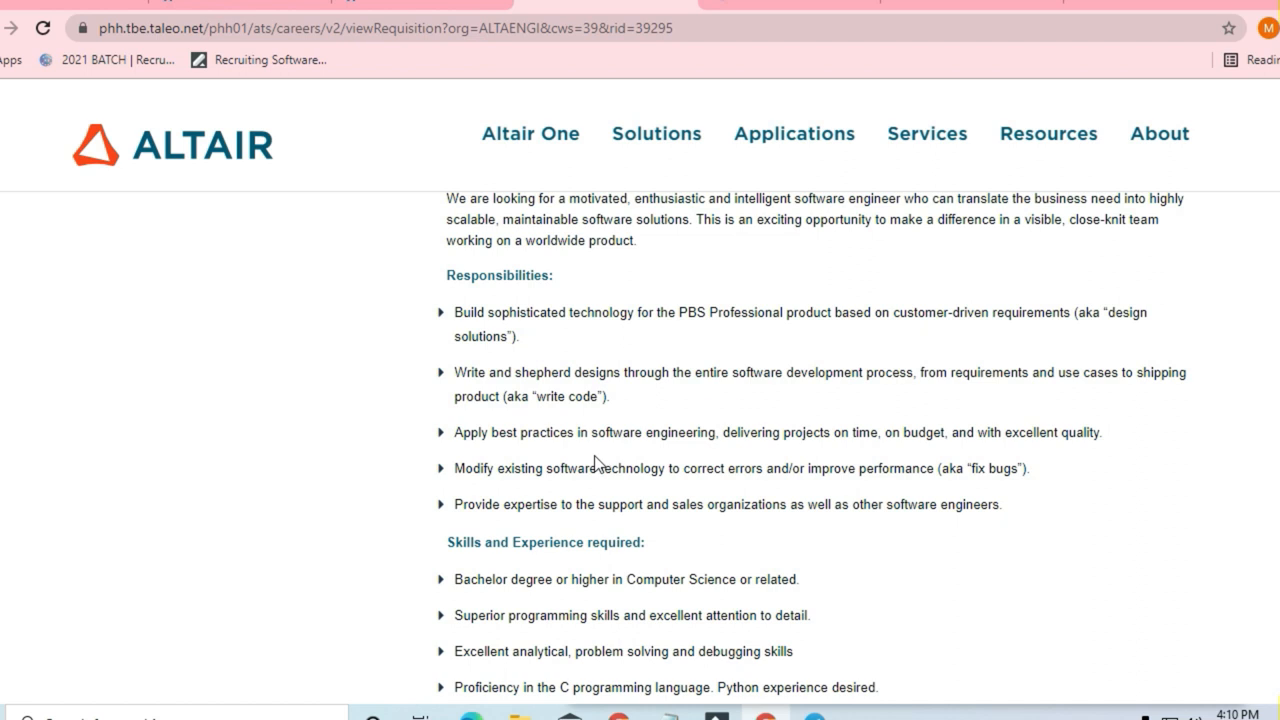
{"action": "mouse_move", "coordinate": [732, 370]}
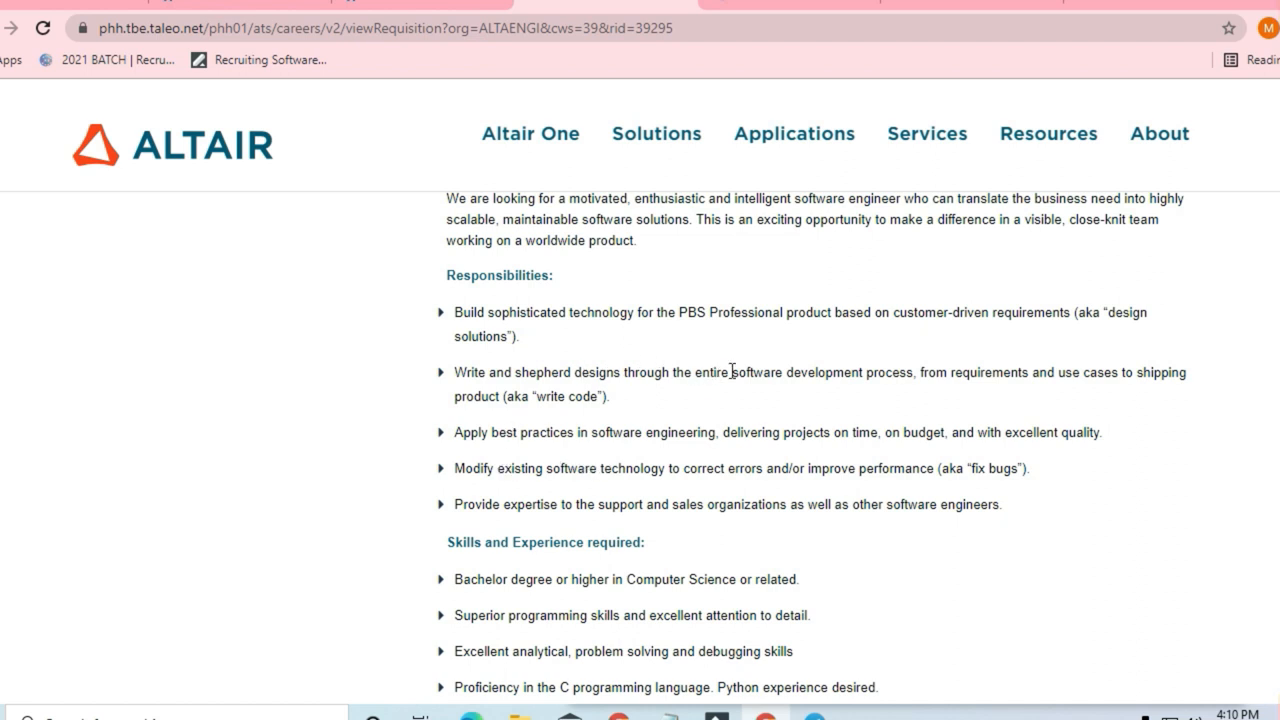
{"action": "mouse_move", "coordinate": [912, 368]}
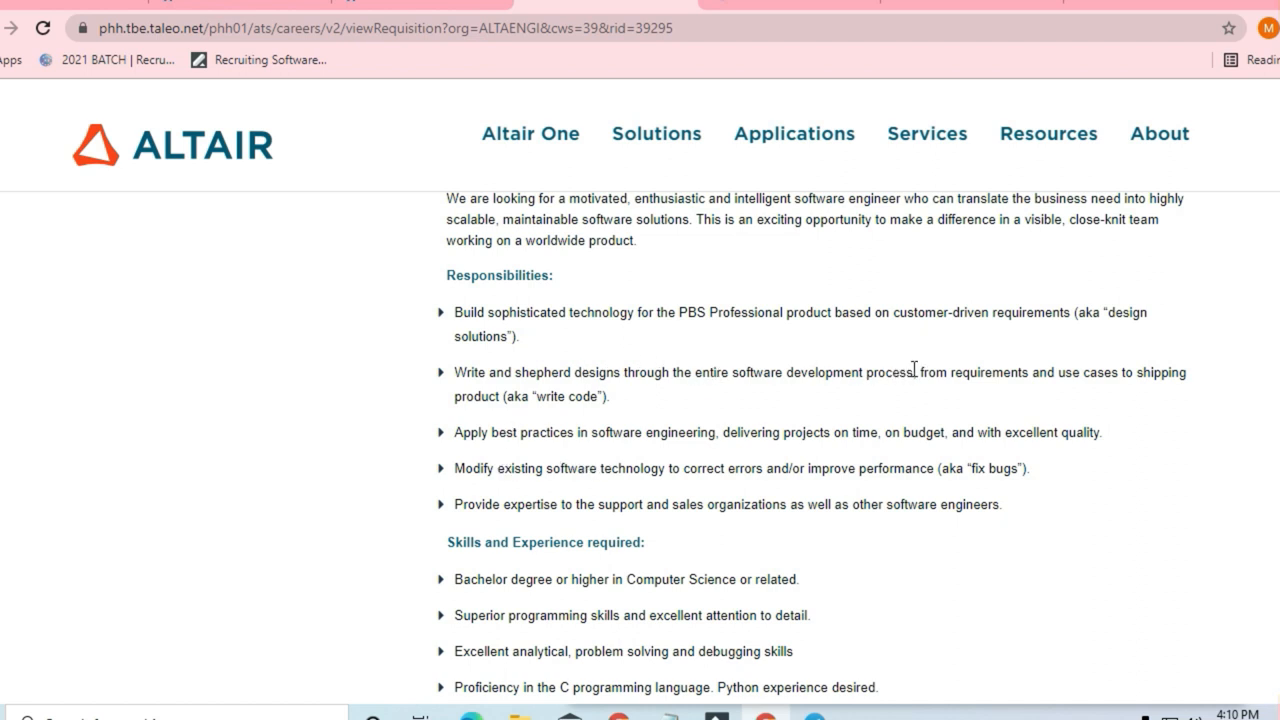
{"action": "mouse_move", "coordinate": [1070, 368]}
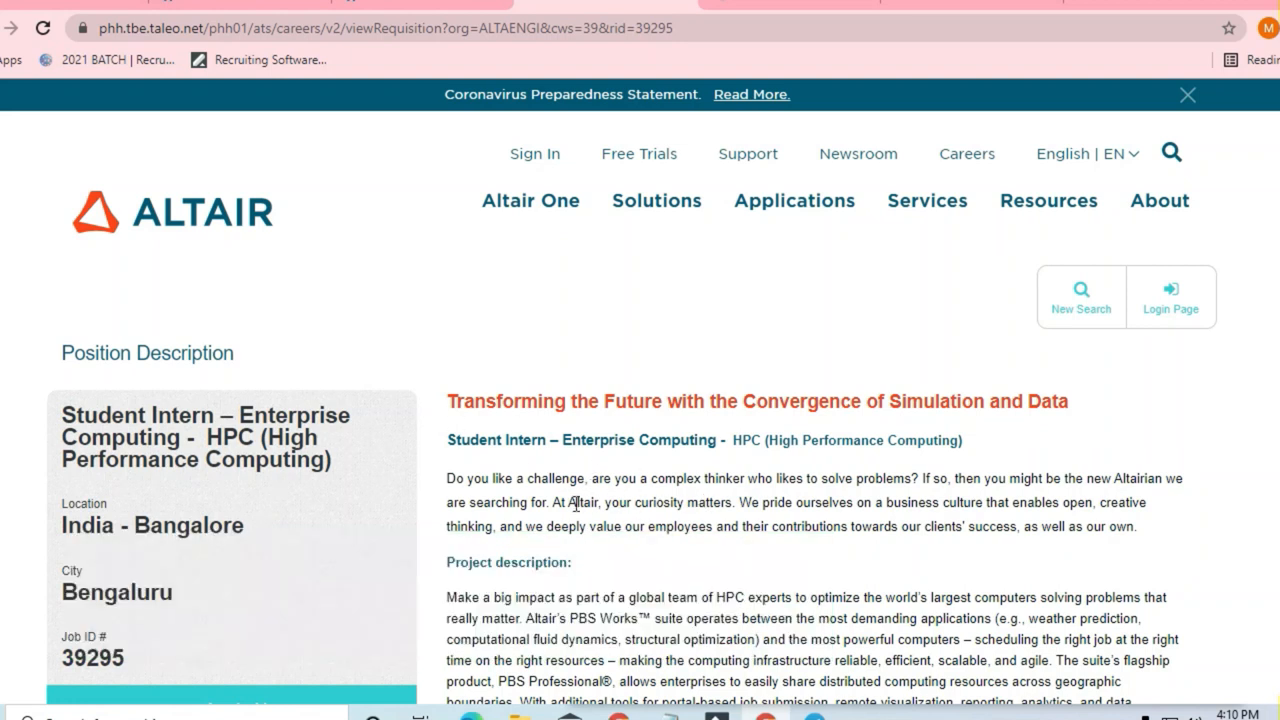
{"action": "scroll", "scroll_direction": "down", "scroll_amount": 3}
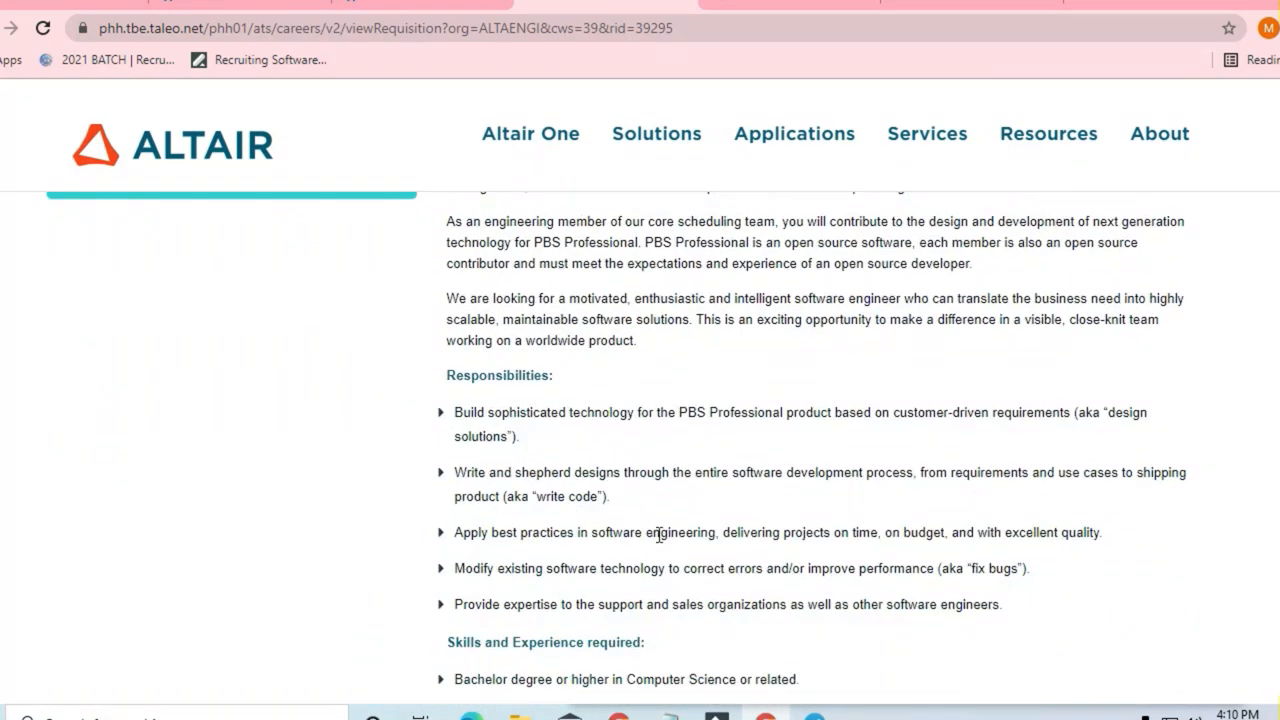